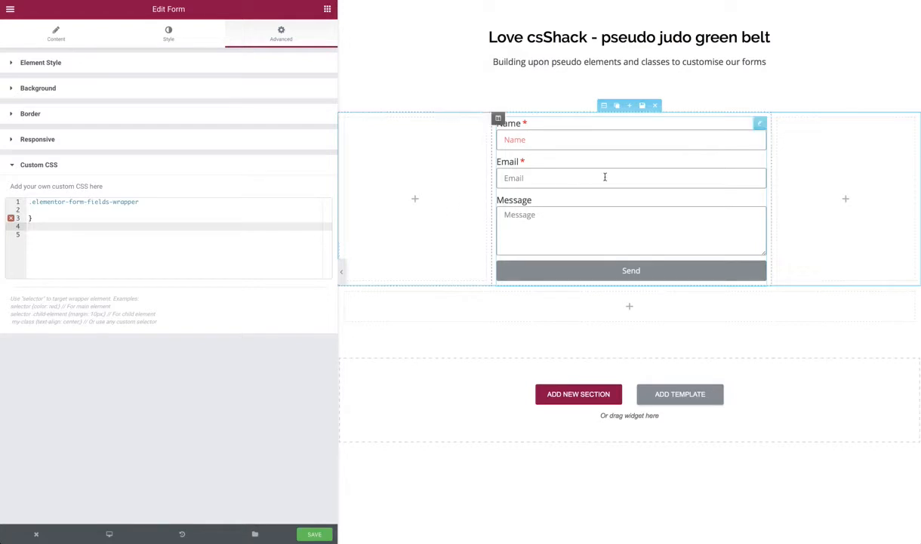
mouse_move(598, 162)
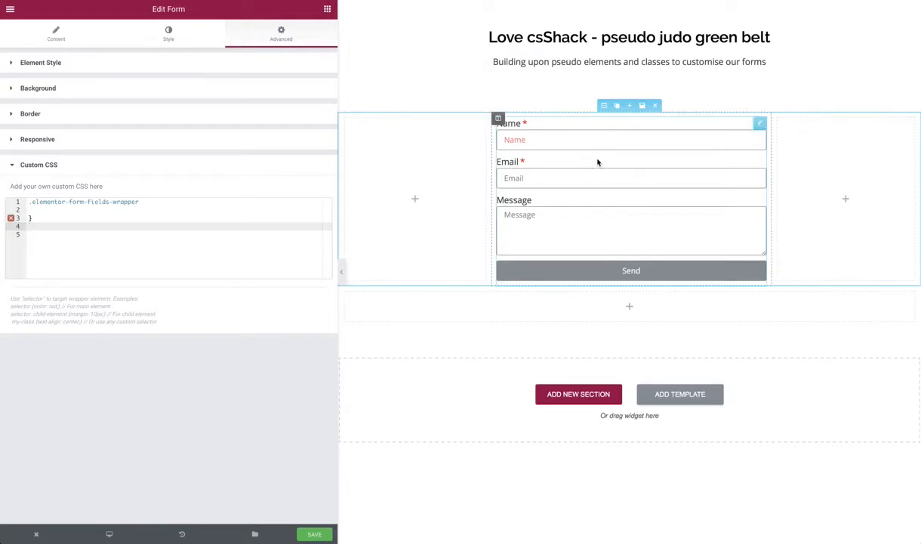
mouse_move(554, 164)
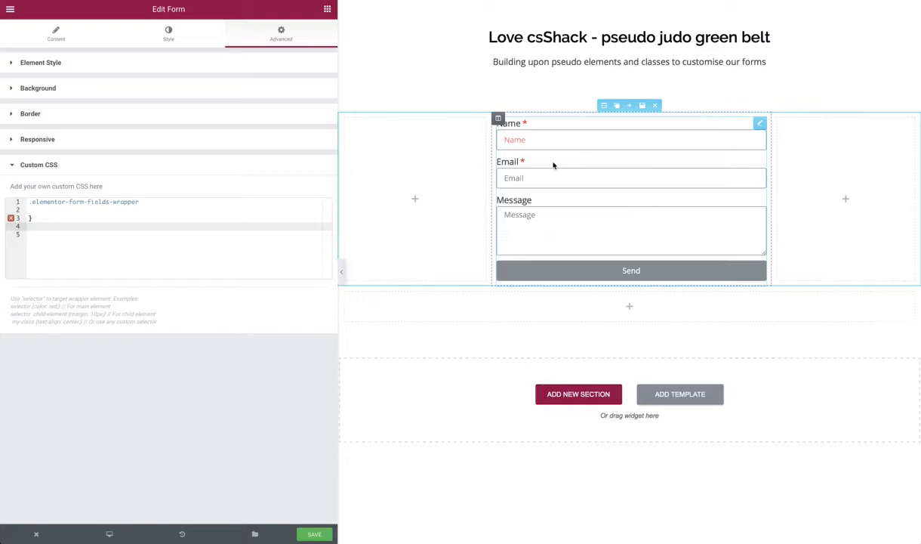
mouse_move(558, 200)
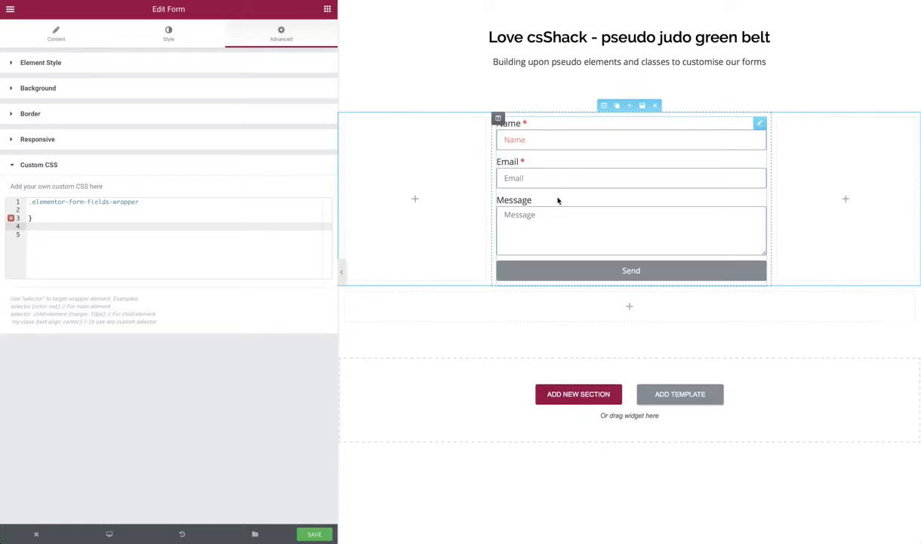
mouse_move(373, 184)
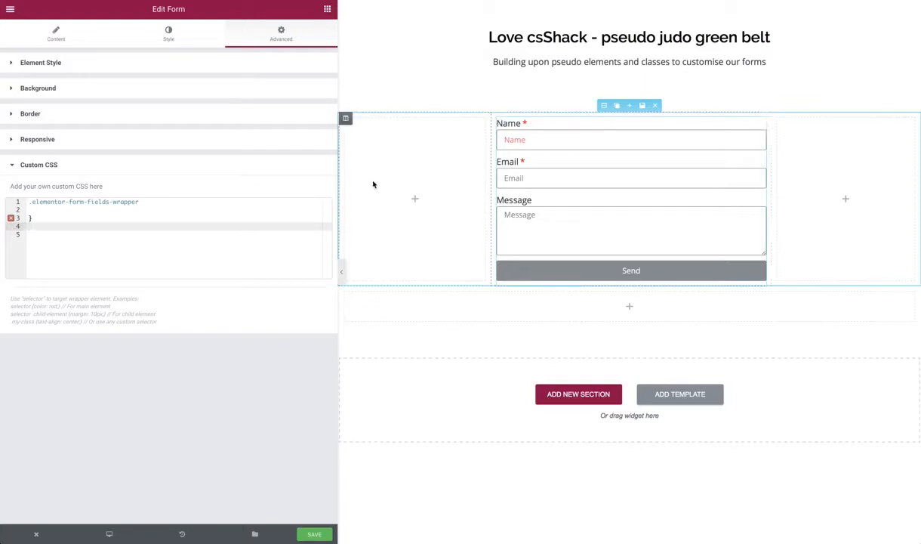
mouse_move(302, 199)
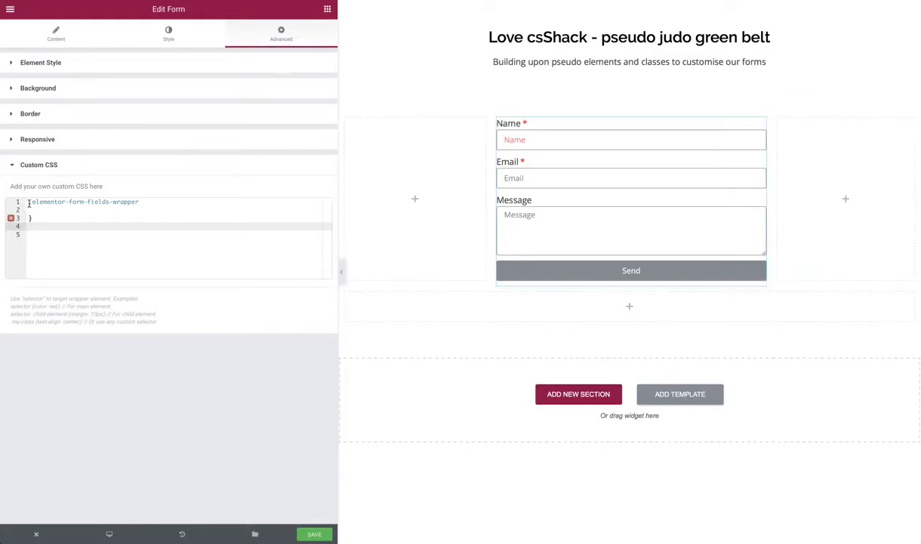
Step: Extend the .elementor-form-fields-wrapper selector to '>div:nth-child(1):' with an opening brace
double_click(83, 202)
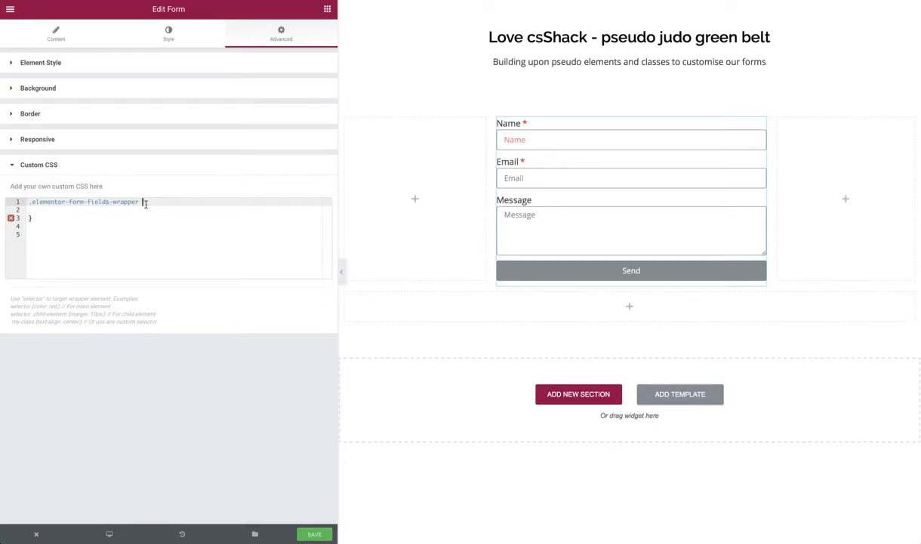
type(">")
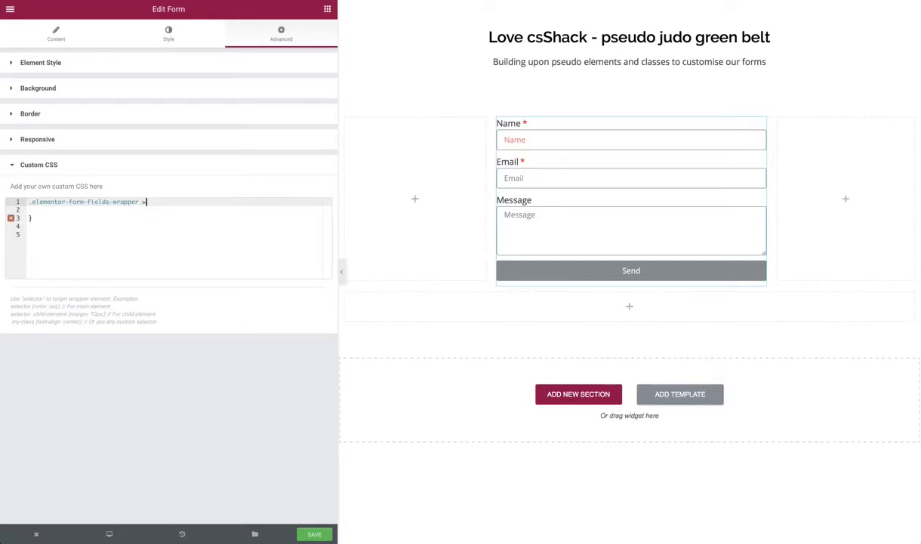
type("div")
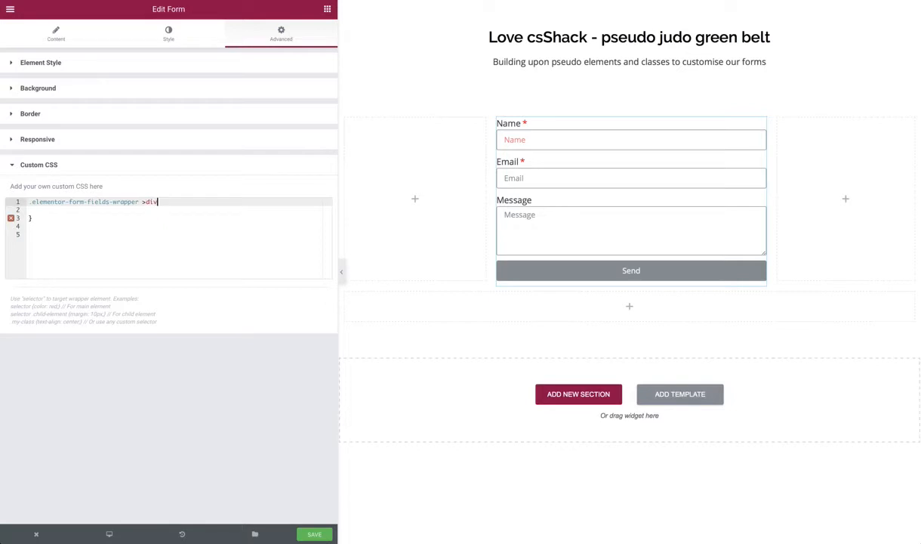
type(":")
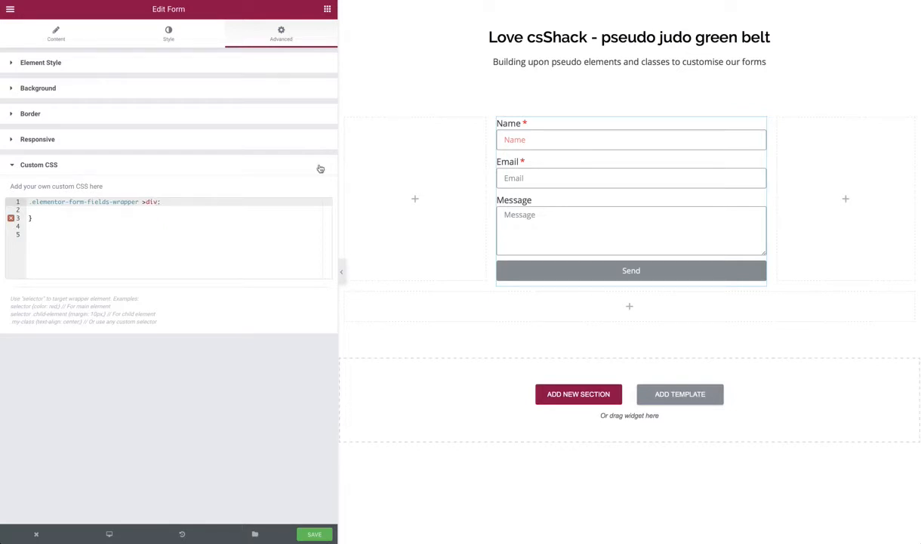
mouse_move(168, 178)
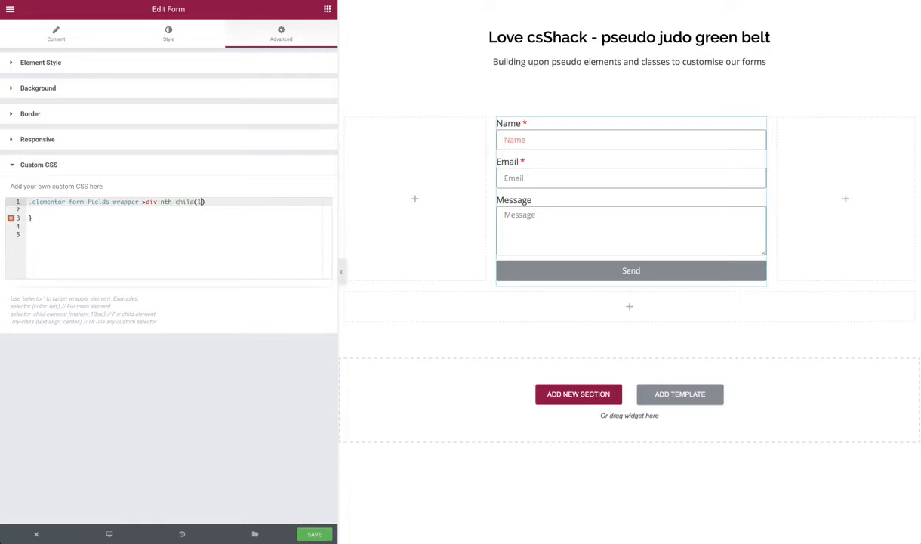
type("{")
left_click(180, 209)
type("background-col")
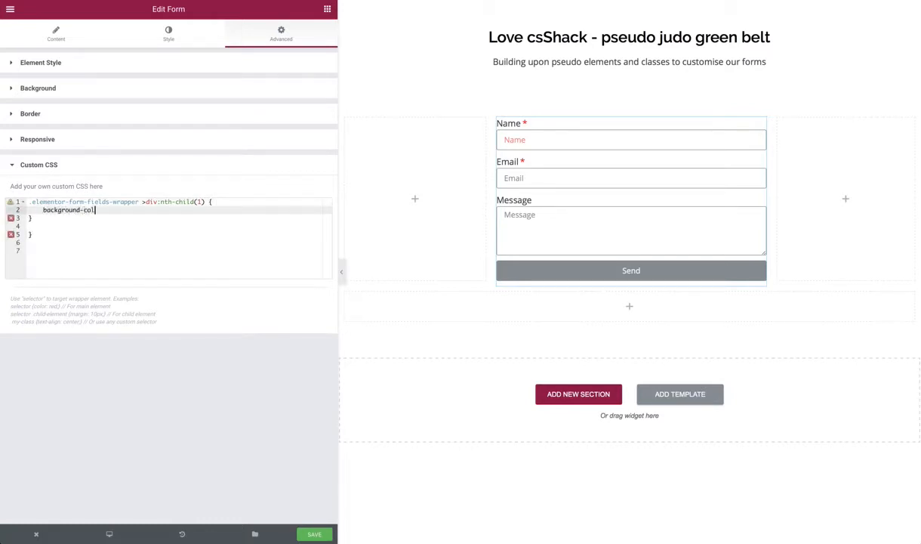
type("or: red;")
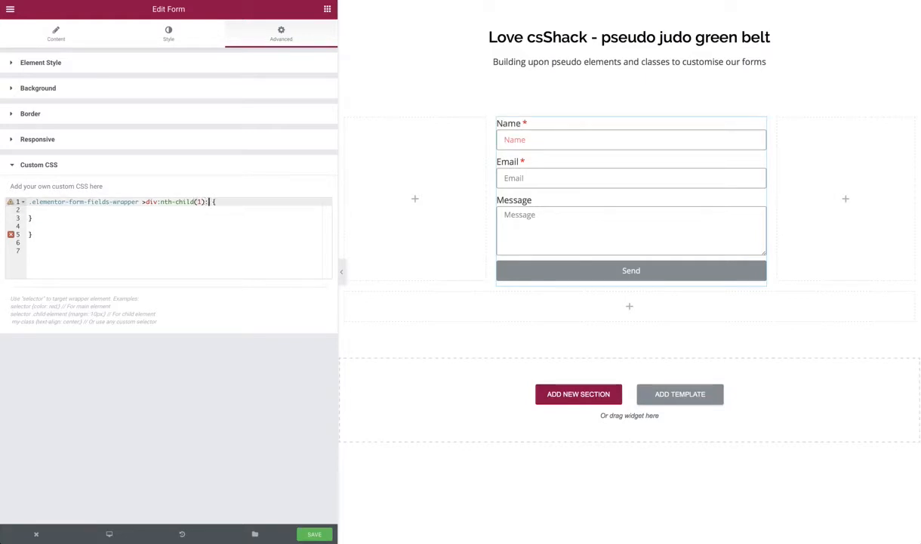
Step: Complete the selector with ':before' and add content: "Hello mum" to the rule
type("before")
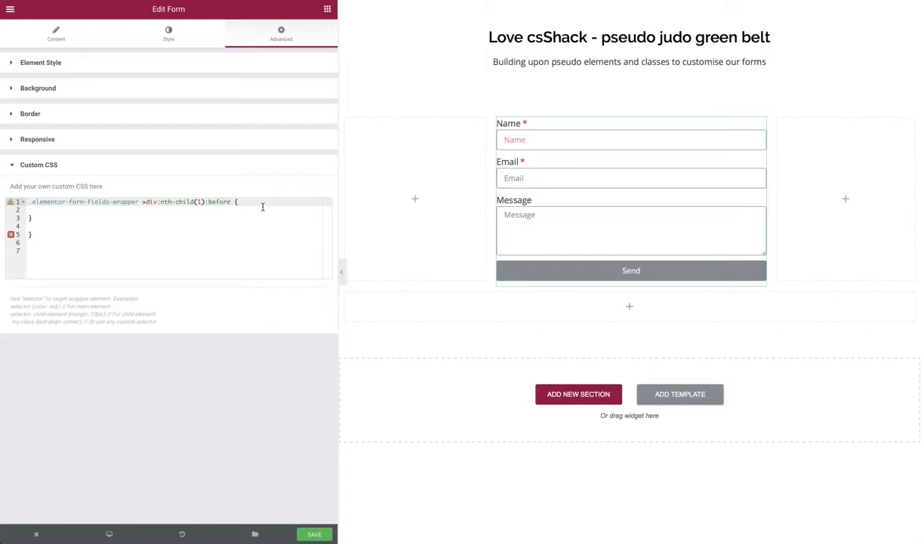
type("cs")
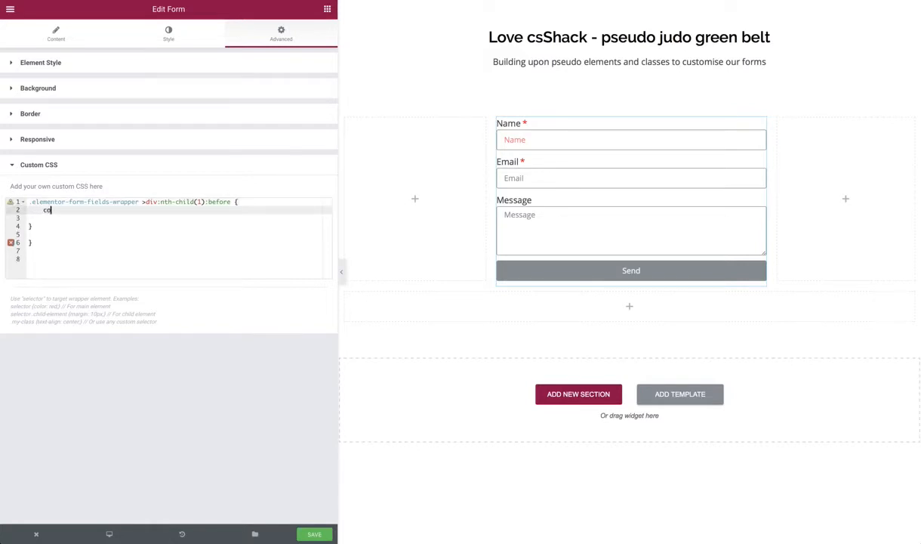
type("ontent: \"Hello mum\";")
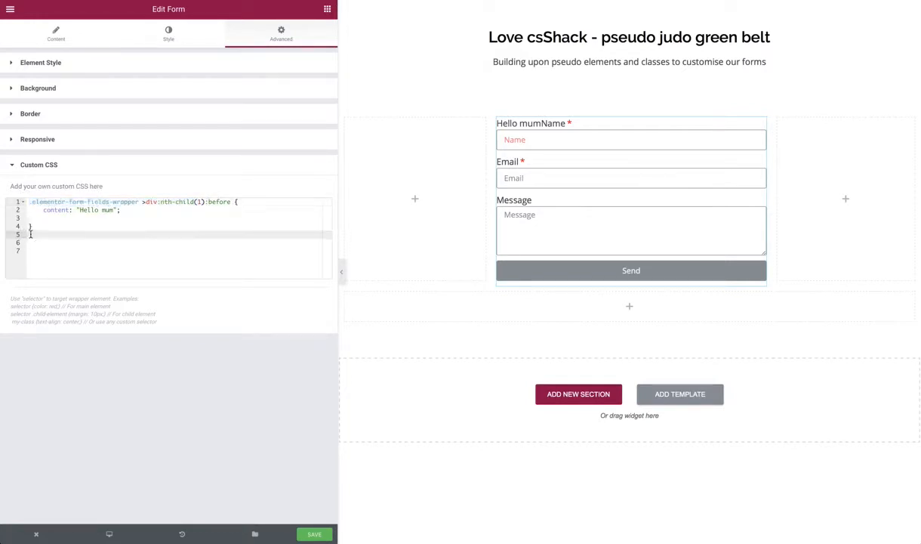
Step: Add a second rule for .elementor-form-fields-wrapper >div:nth-child(1) with display: flex
type(".elementor-form-fields-wrapper >div:nth-child(1)")
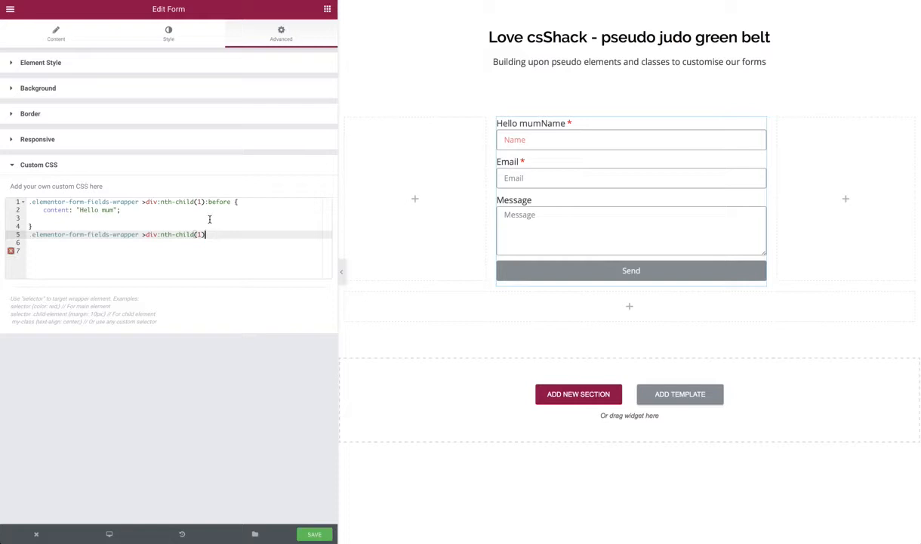
type("{")
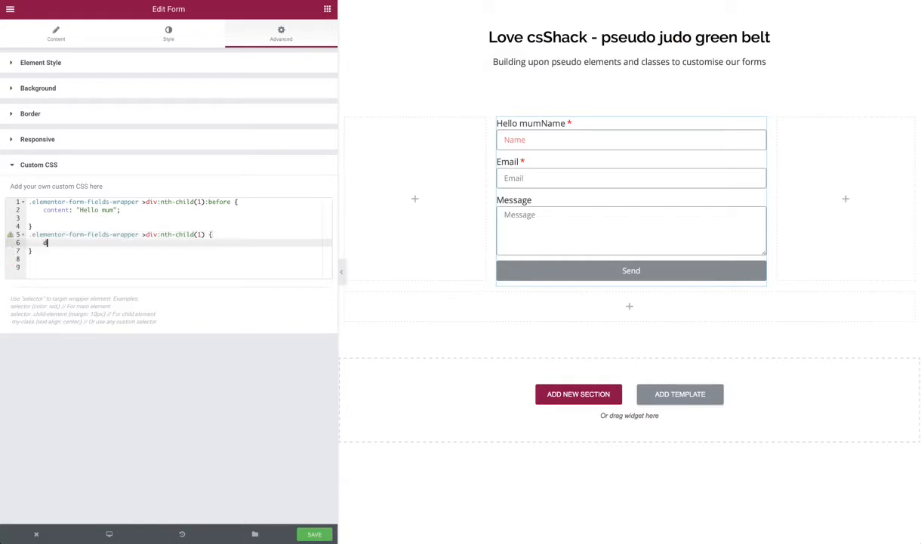
type("display: fle")
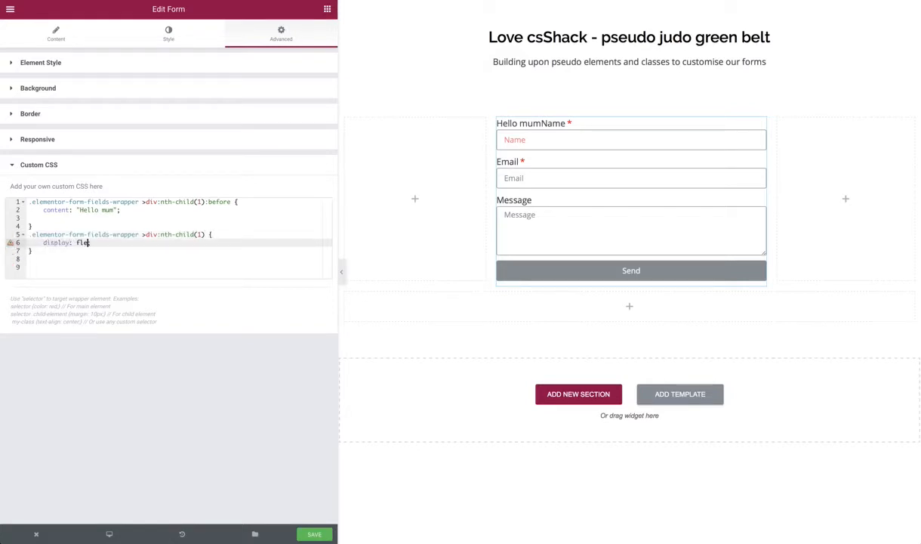
type("x;")
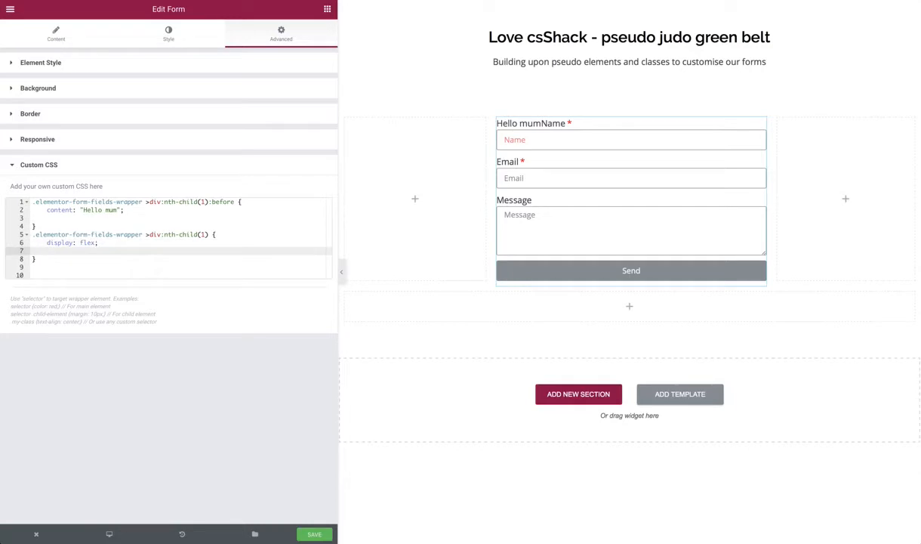
Step: Give that rule flex-flow: column and align-items: flex-start
type("flex-flow")
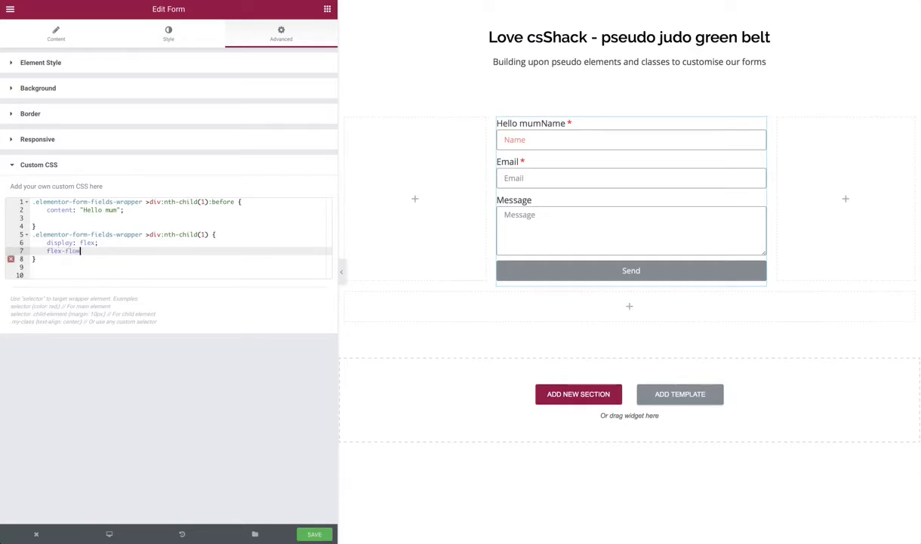
type("w:;")
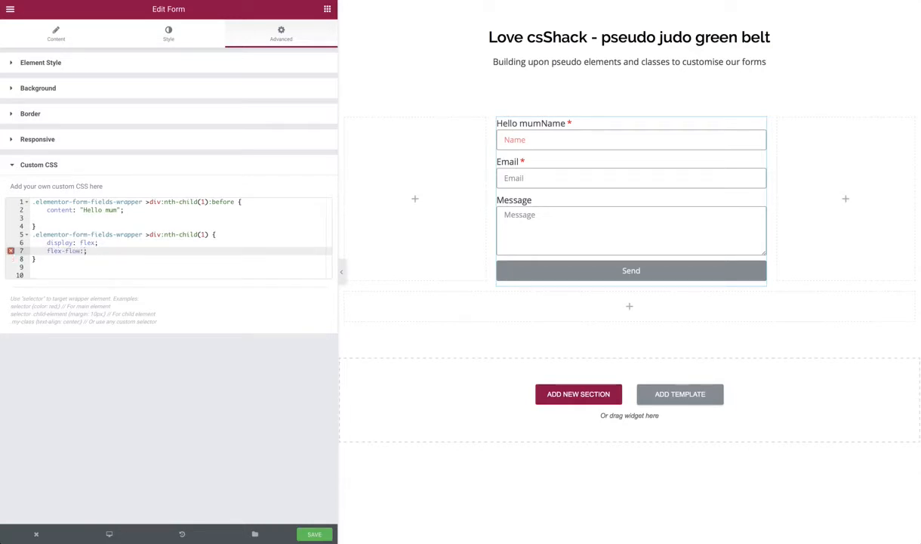
type("column")
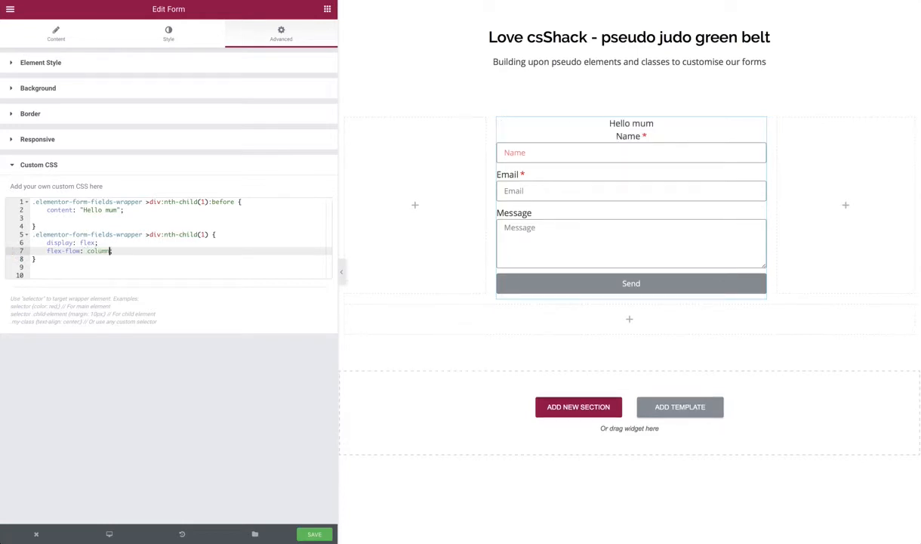
type(";")
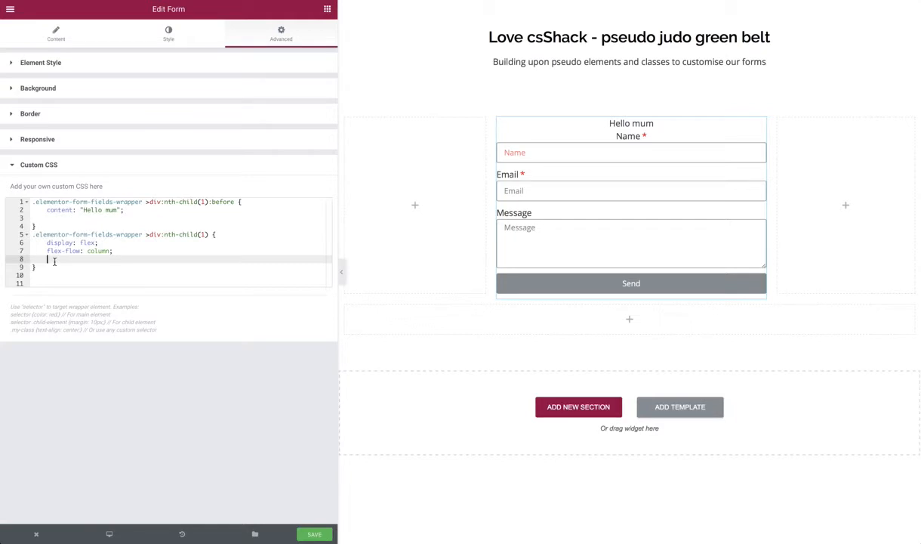
type("align-items: flex-s")
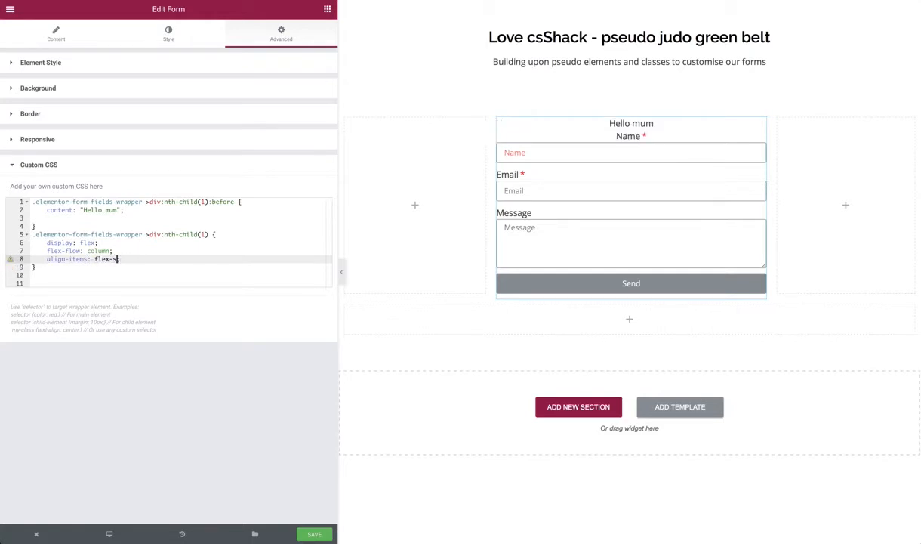
type("e")
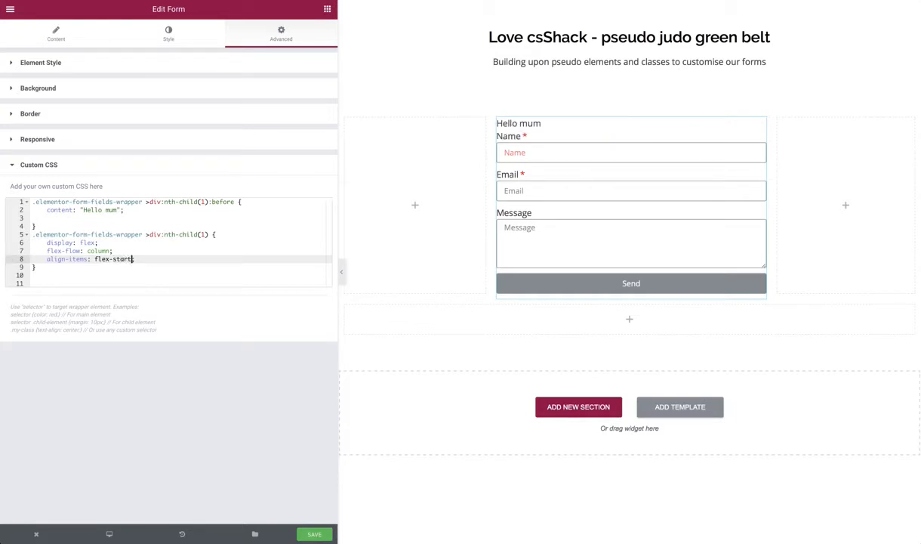
type(";")
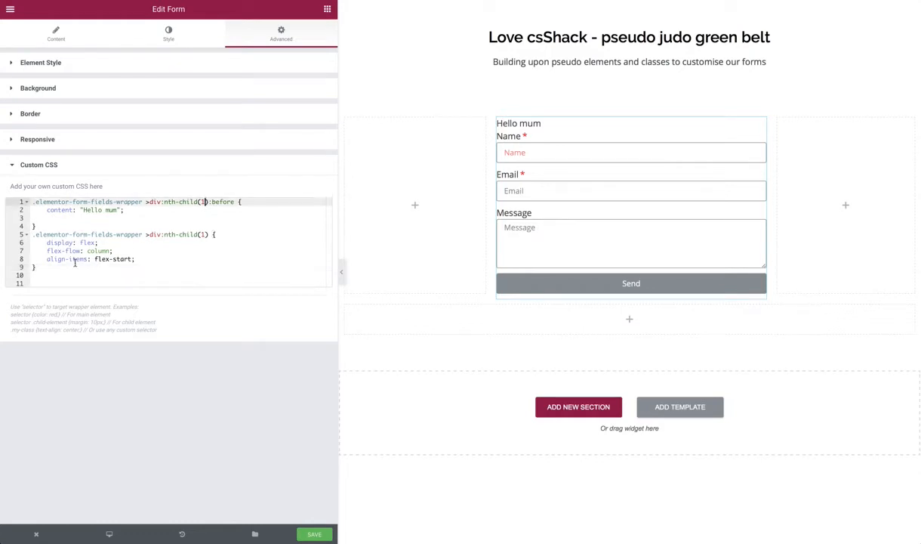
Step: Add font-size: 20px, font-weight: 600 and display: block to the ::before rule
key("ctrl+a")
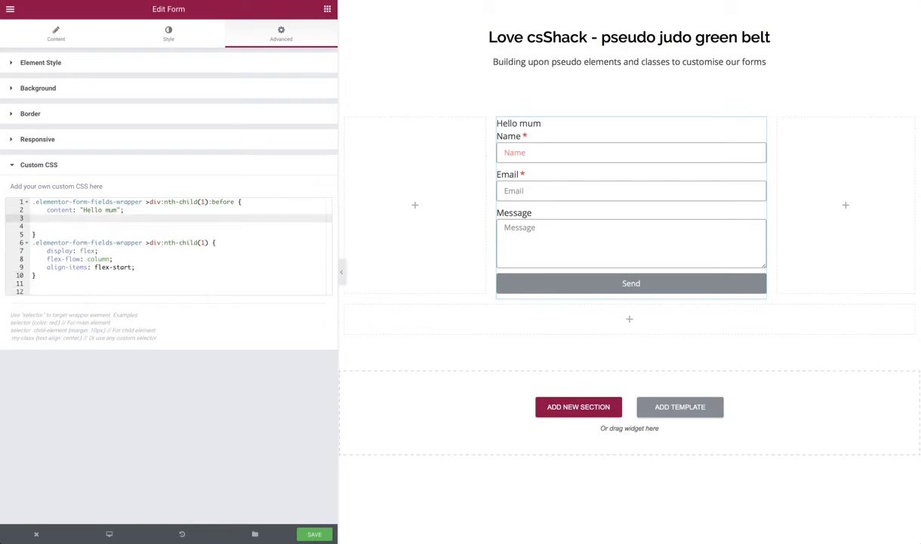
type("font-size: 20px;")
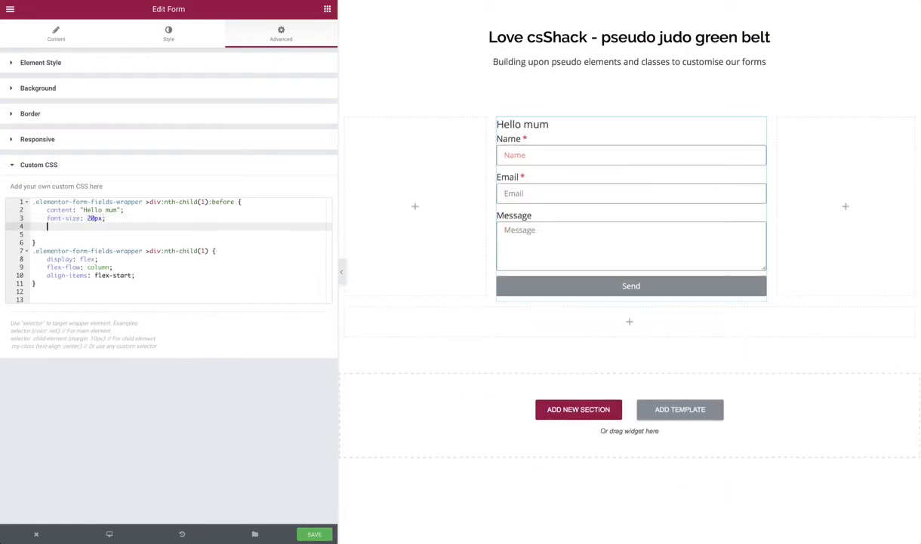
type("font-weight: 5")
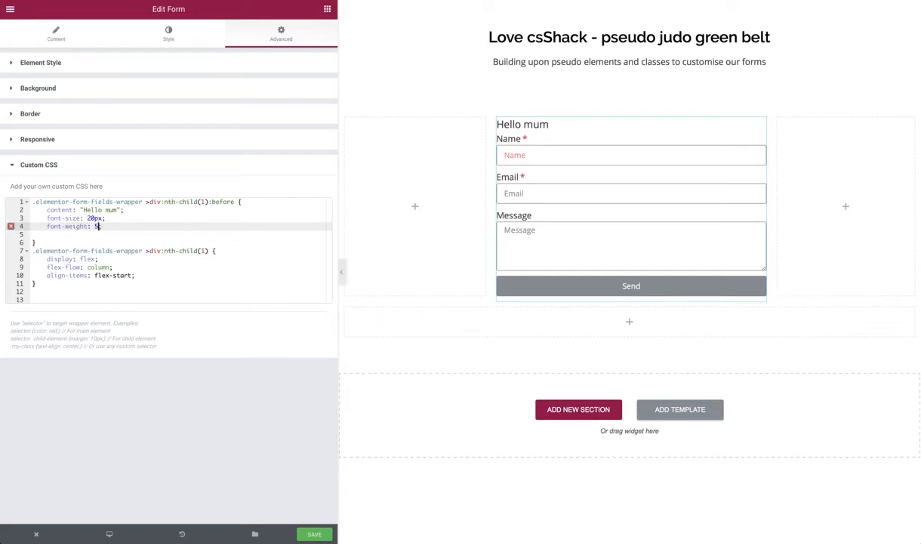
type("600")
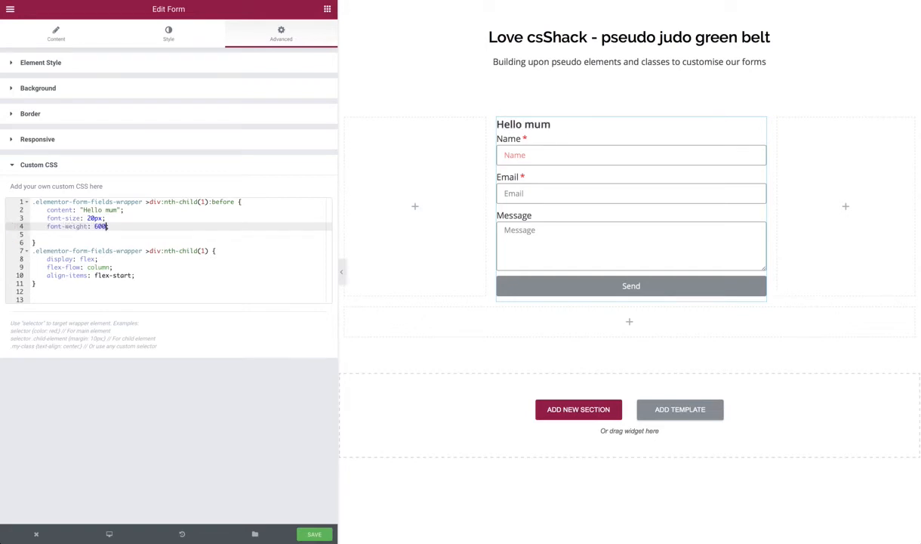
type(";")
left_click(181, 234)
type("display: block;")
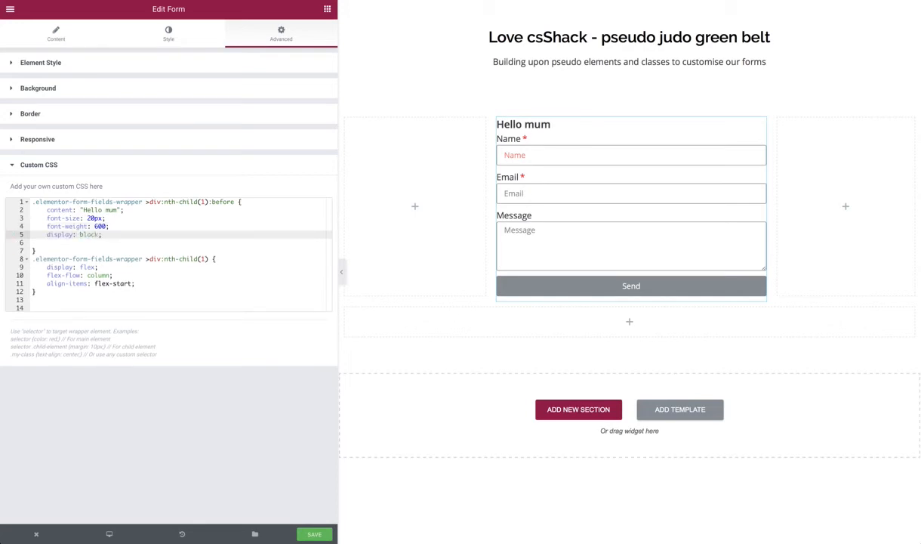
Step: Add width: 100%, padding: 50px and a background-image URL to the ::before rule
type("width: 100%;")
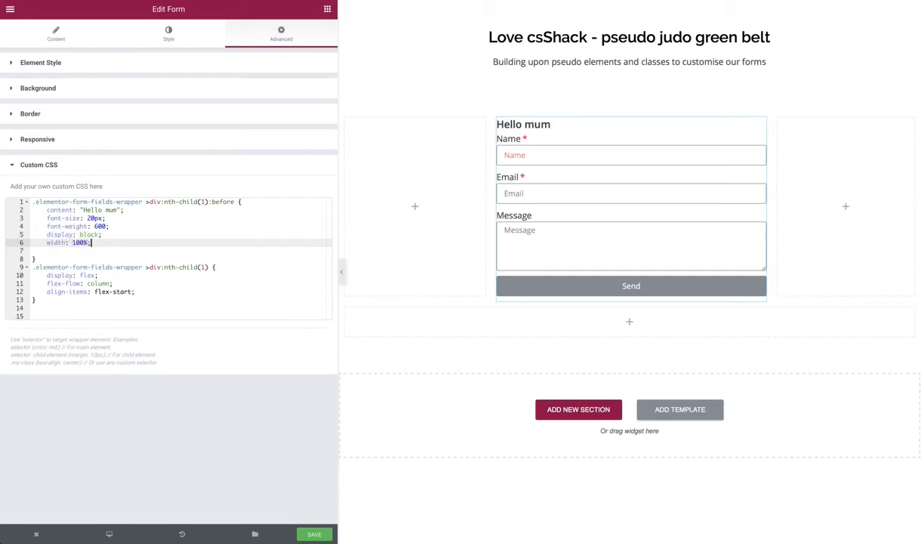
type("padding:")
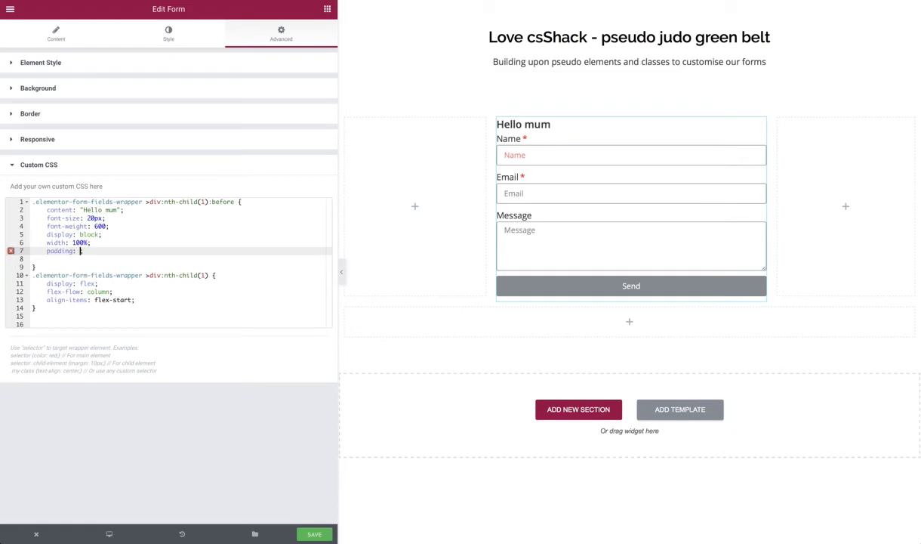
type("50px 4")
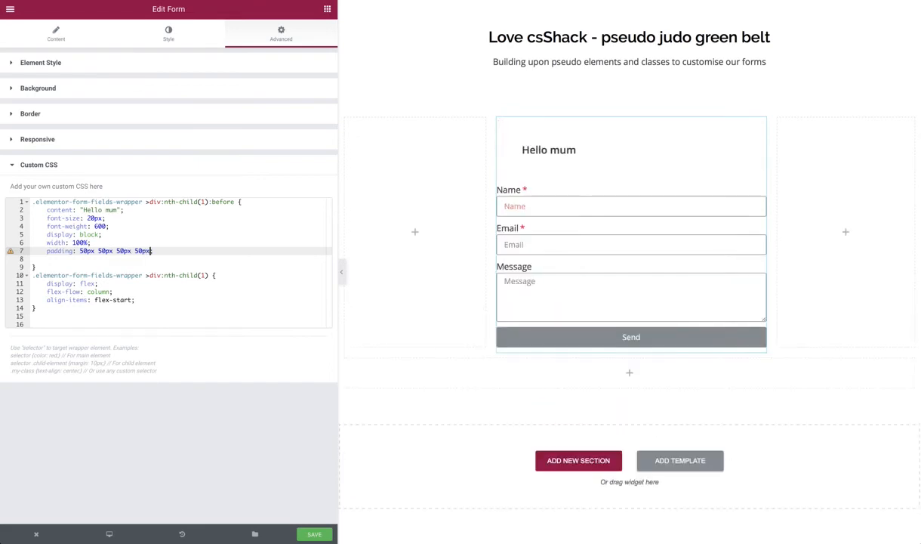
type(";")
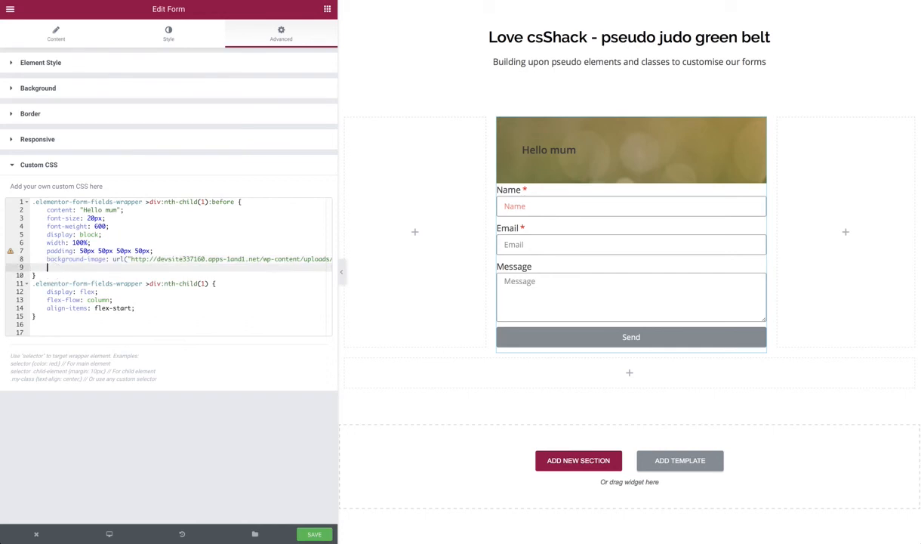
Step: Add background-position: center and color: white to the ::before rule
type("background")
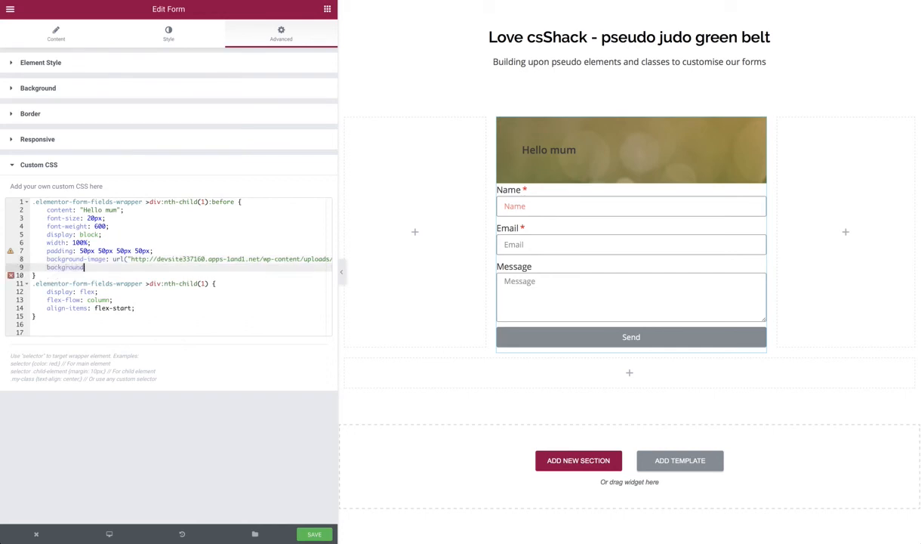
type("-position:;")
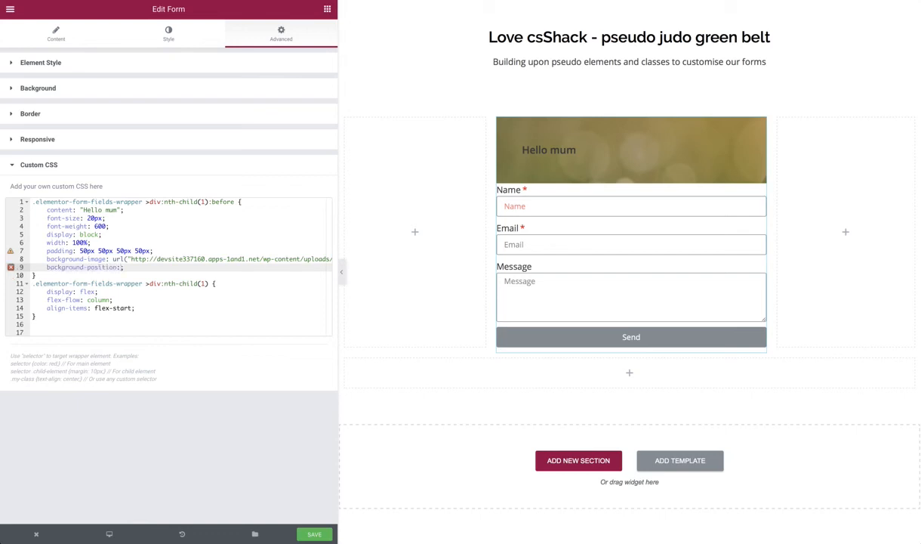
type("center")
type("color: w")
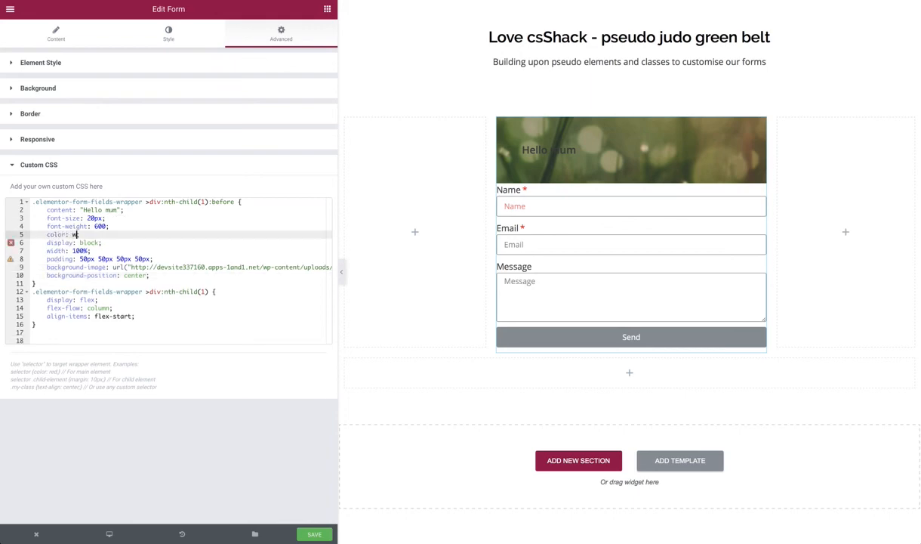
type("hite")
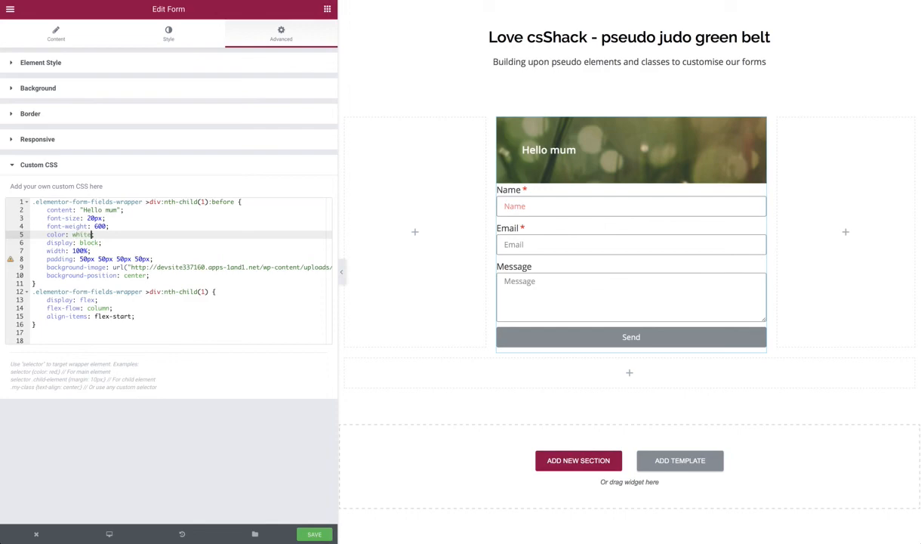
left_click(562, 141)
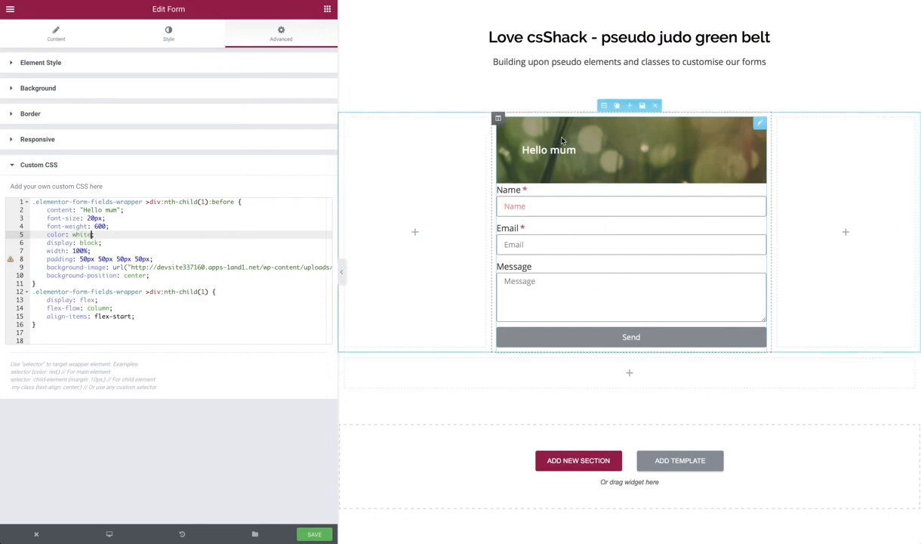